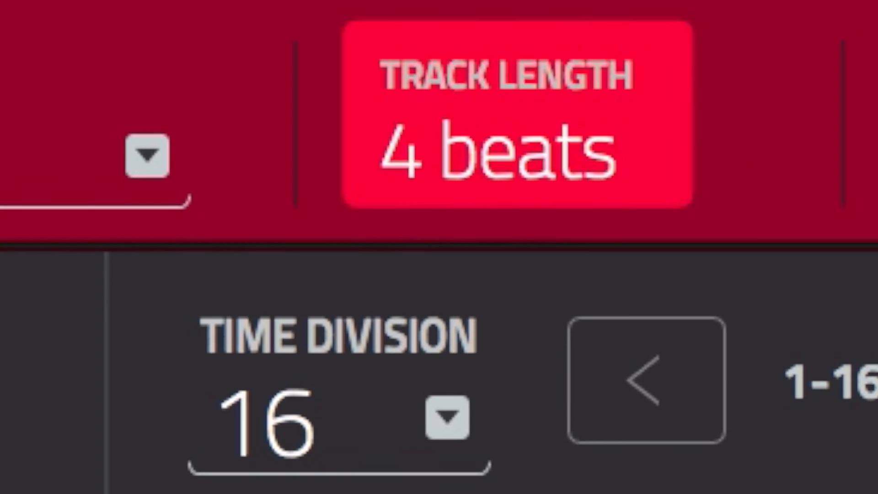
Scroll across the mixer to the master channel and bring up its MPC3000 Vintage Mode insert window.
left_click(515, 112)
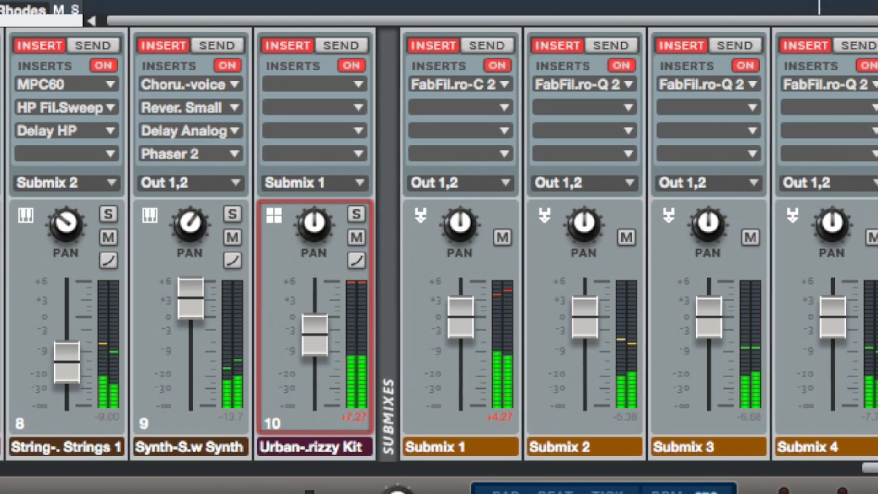
scroll("right", 3)
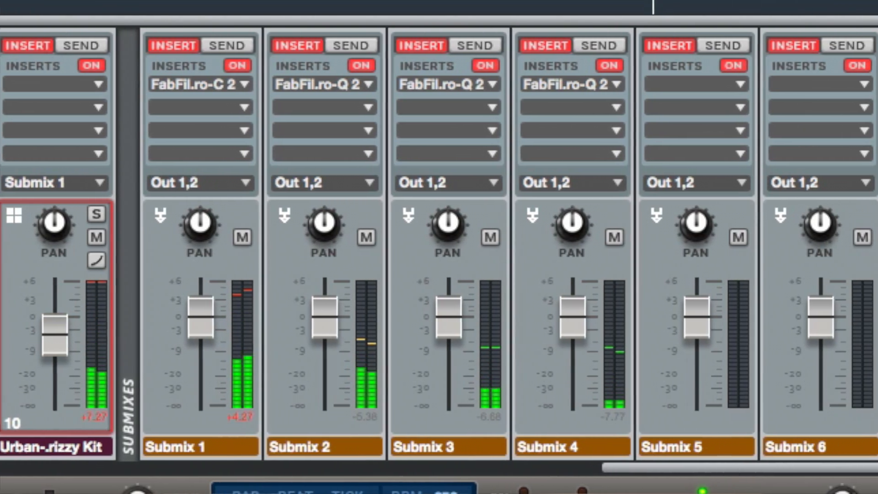
scroll("right", 3)
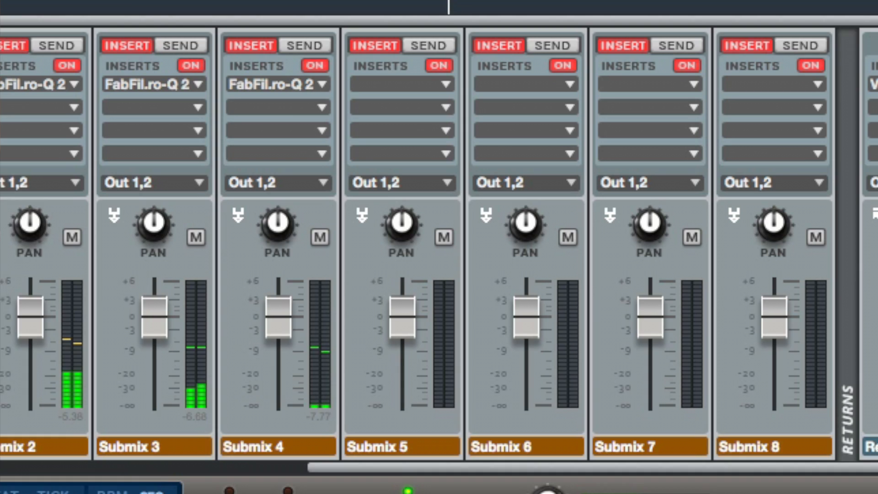
scroll("right", 3)
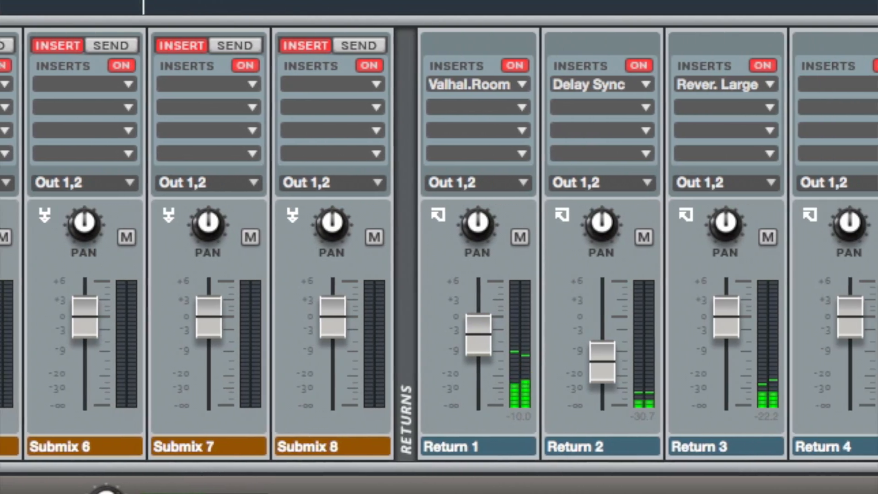
scroll("right", 3)
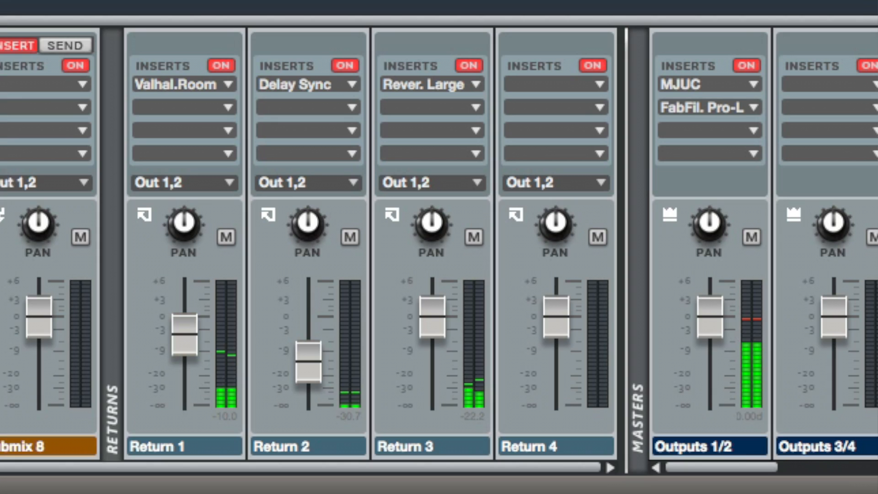
scroll("right", 3)
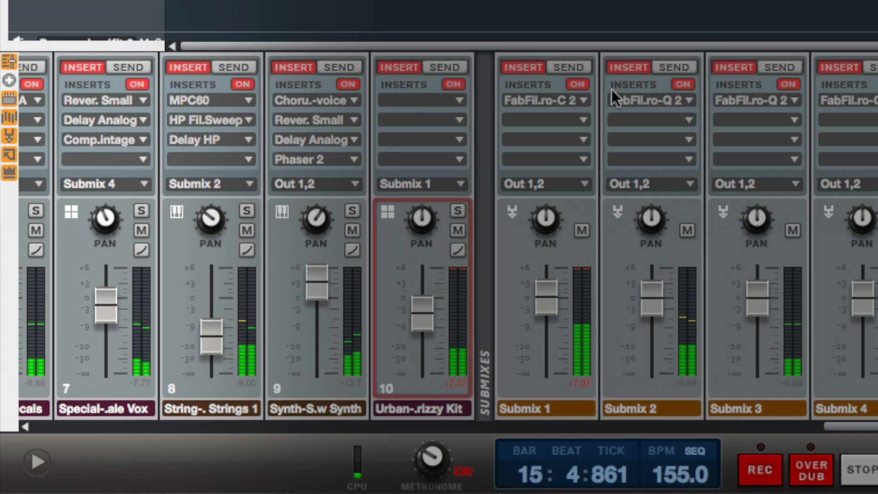
scroll("left", 3)
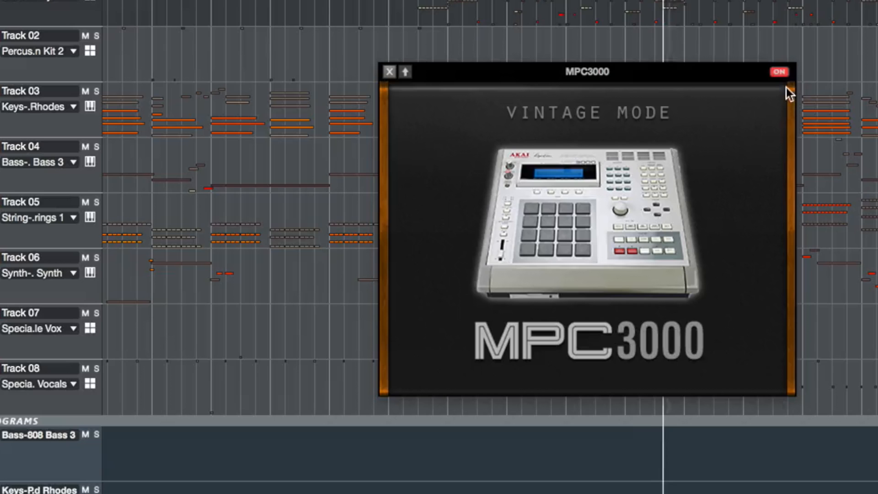
Bypass the MPC3000 vintage mode insert so its state reads OFF.
left_click(779, 71)
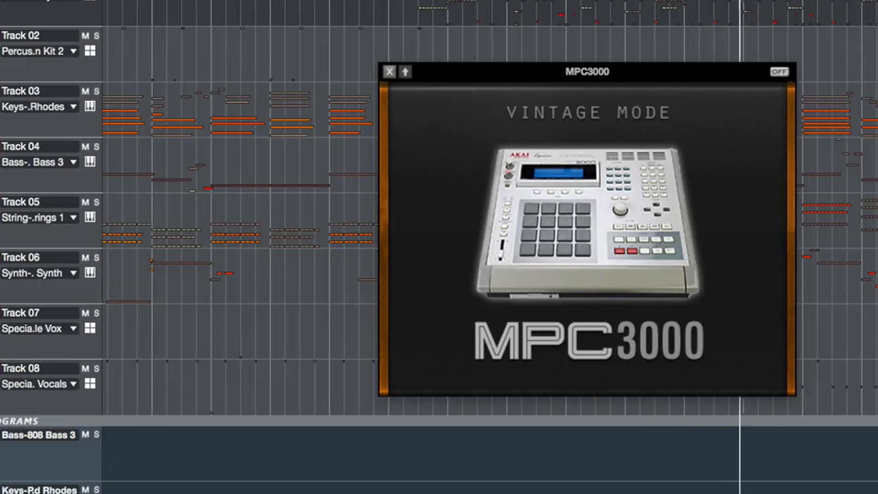